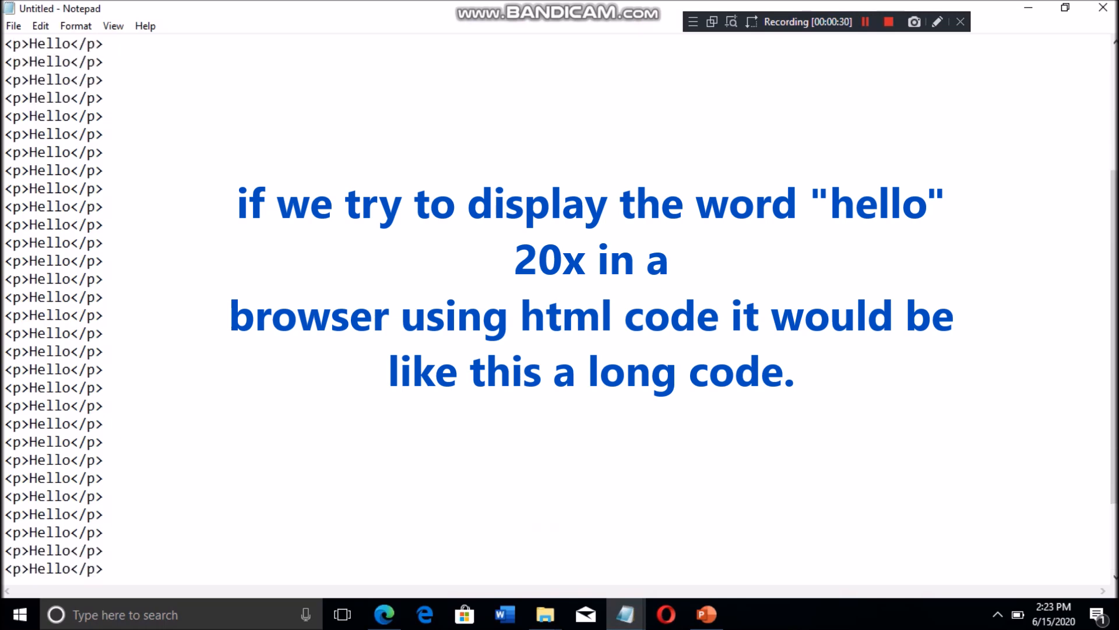
Review the Hello paragraph and reach the File menu to begin saving the page
double_click(39, 68)
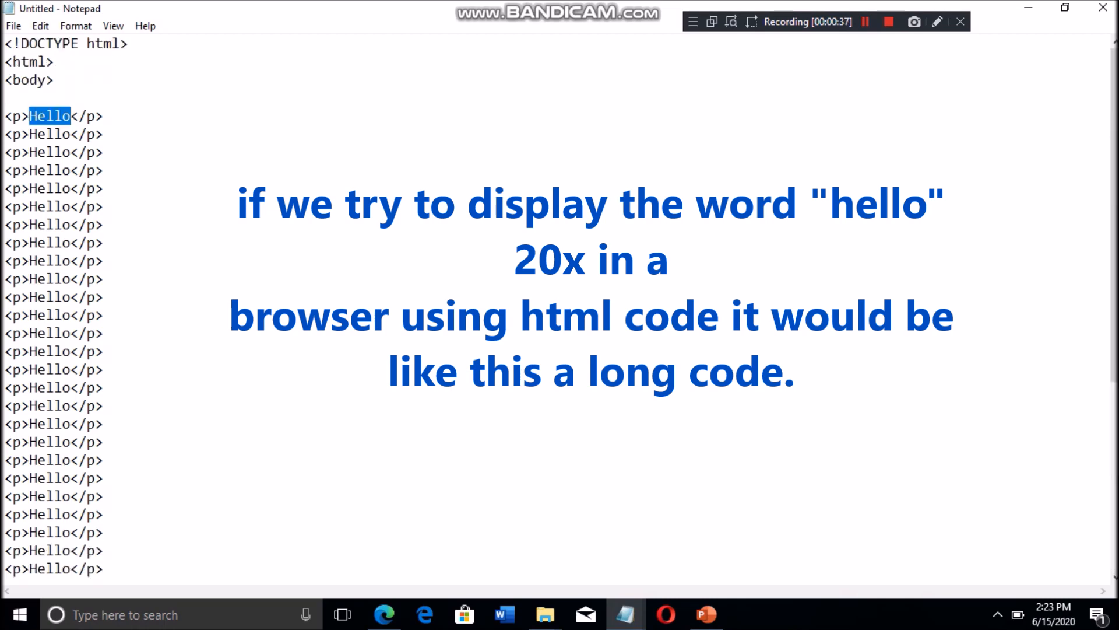
click(39, 25)
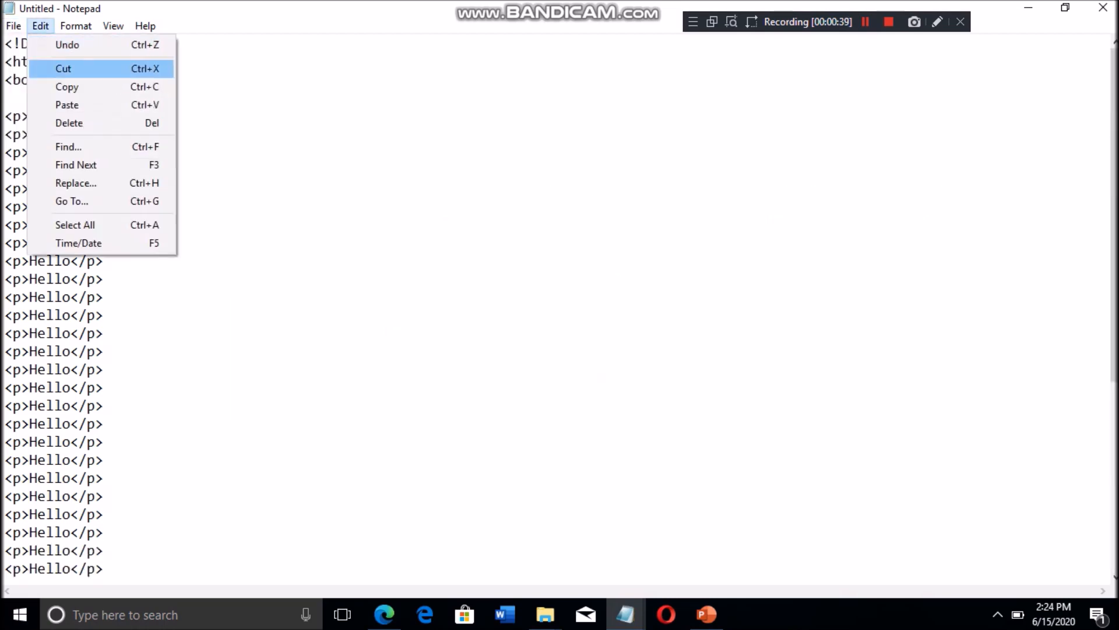
click(14, 25)
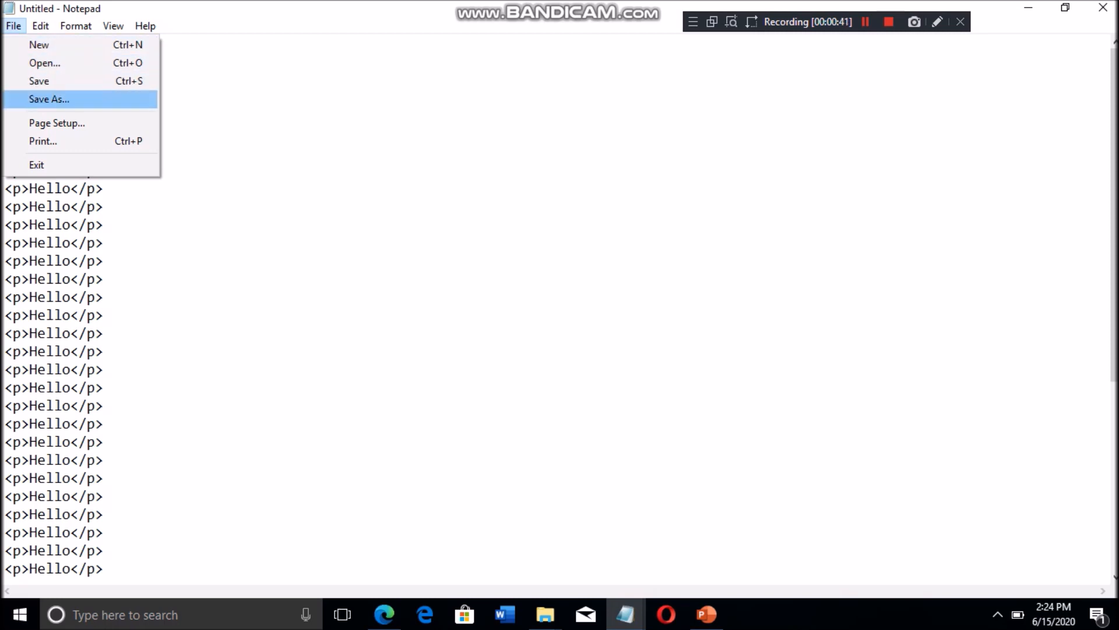
Save the twenty-Hello page via Save As as index.html on the Desktop
click(49, 99)
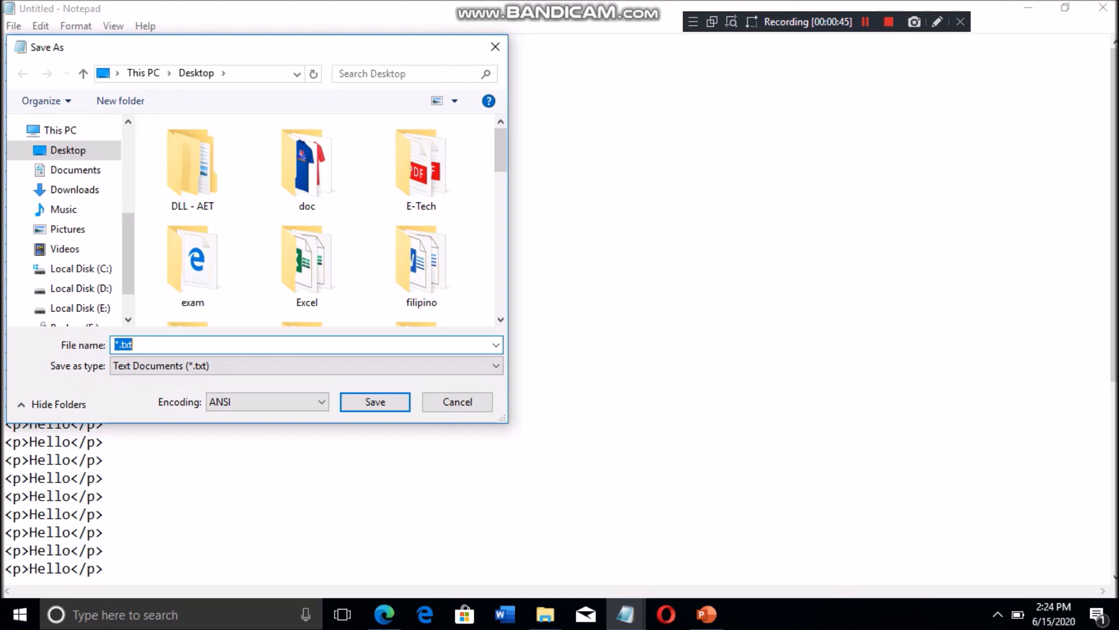
text(index.)
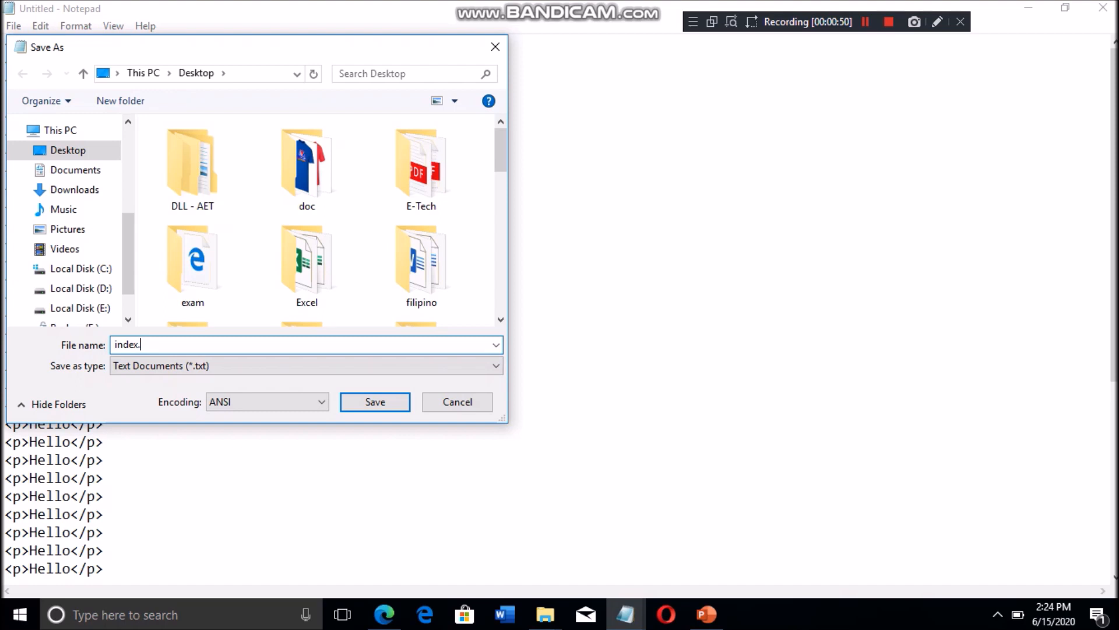
text(html)
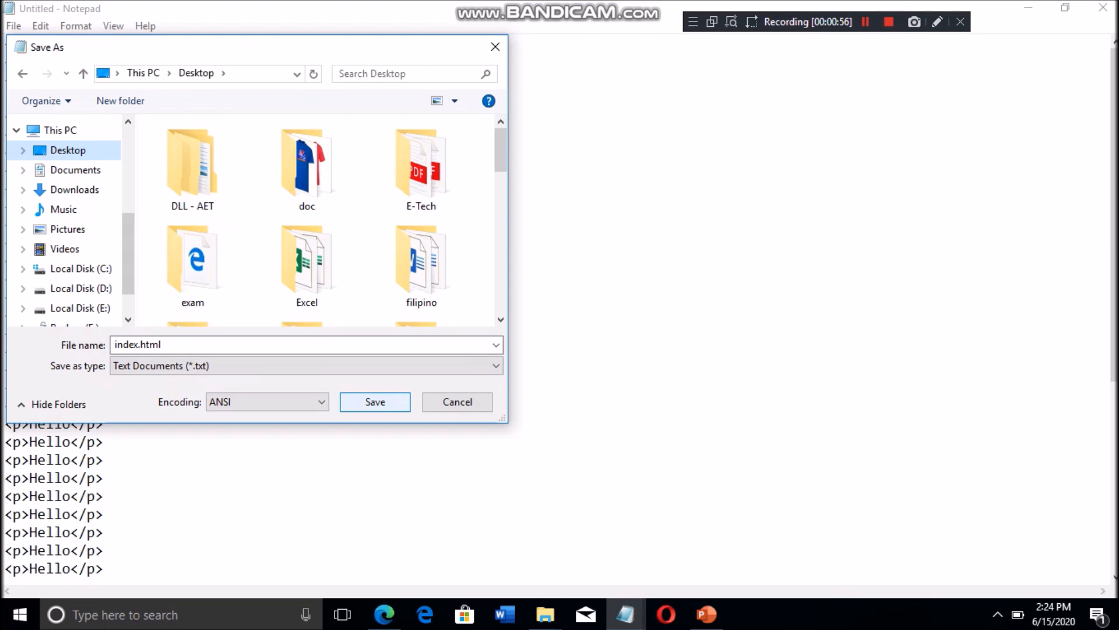
click(376, 401)
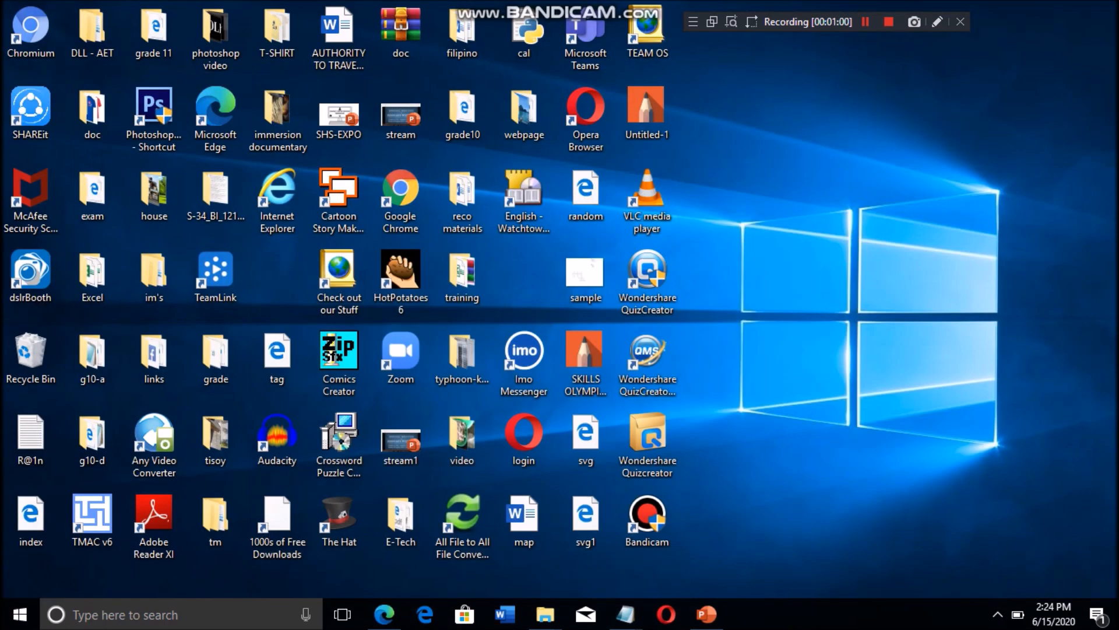
Locate and select the saved index.html file on the desktop
click(647, 436)
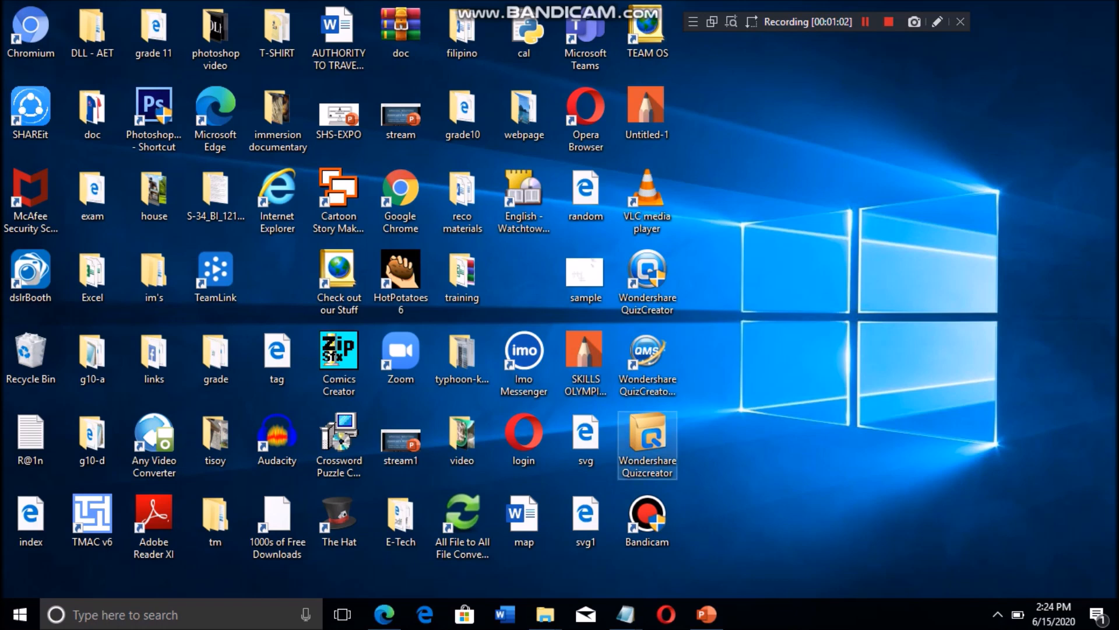
click(277, 351)
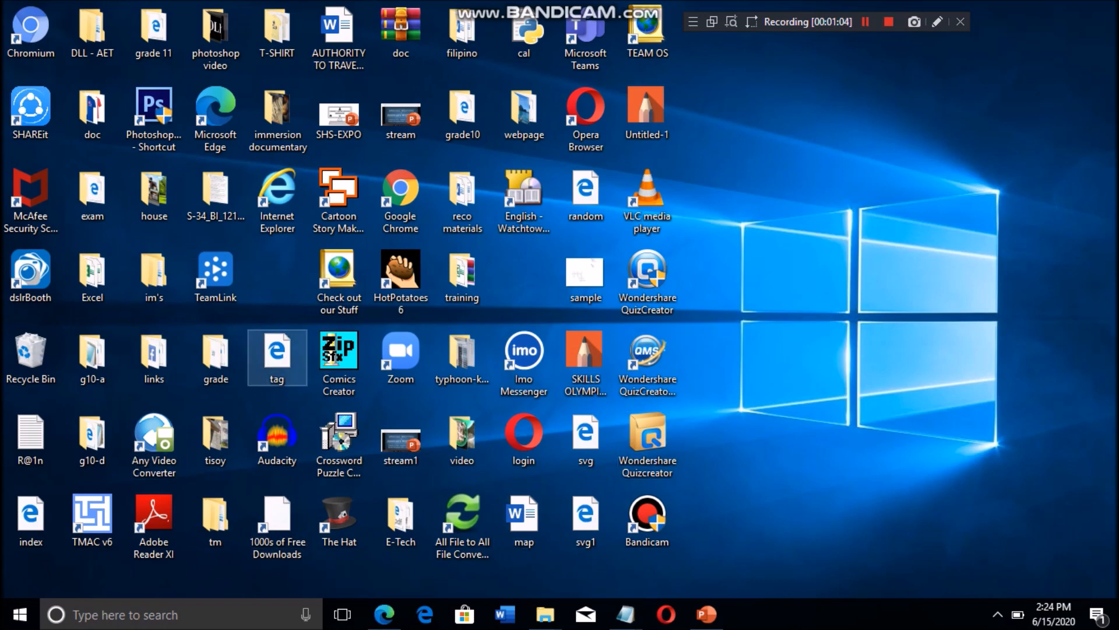
click(586, 28)
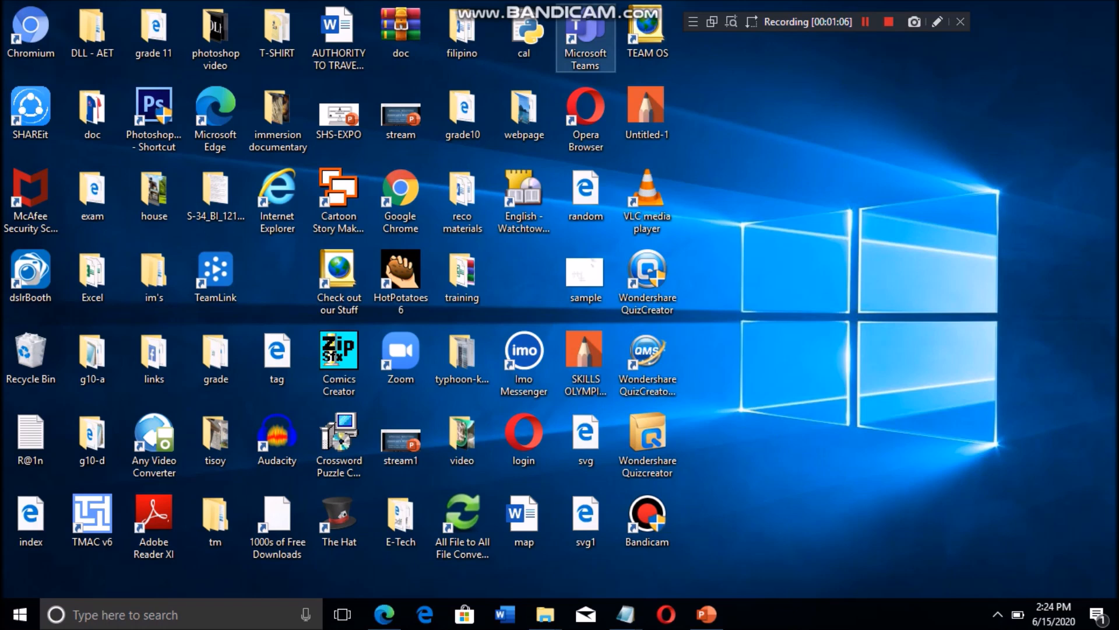
click(278, 517)
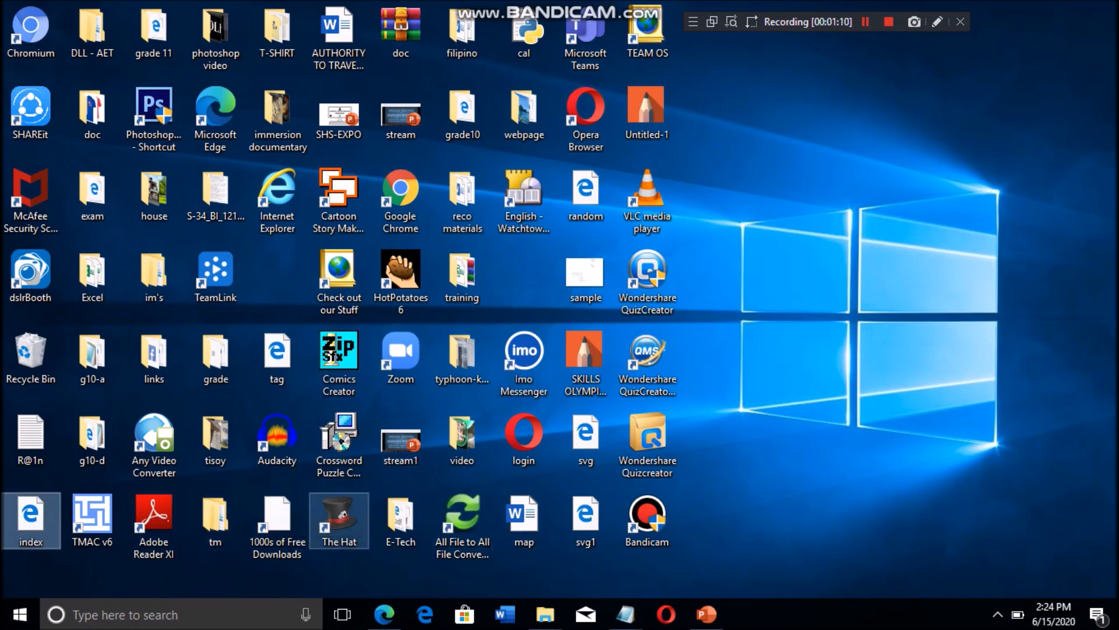
mouse_move(31, 520)
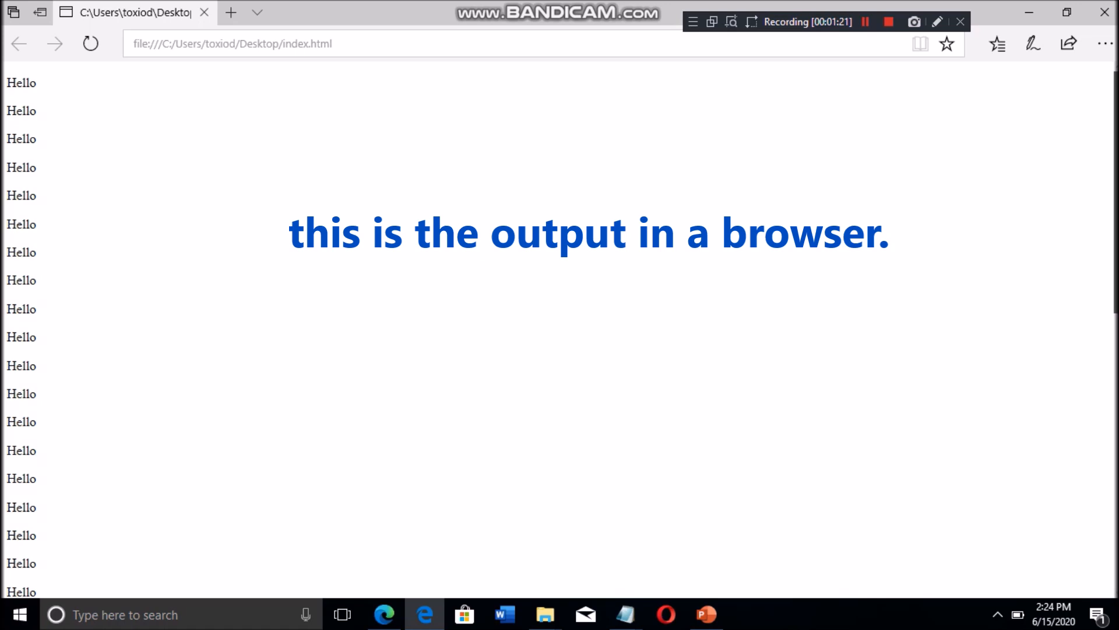
scroll(down, 3)
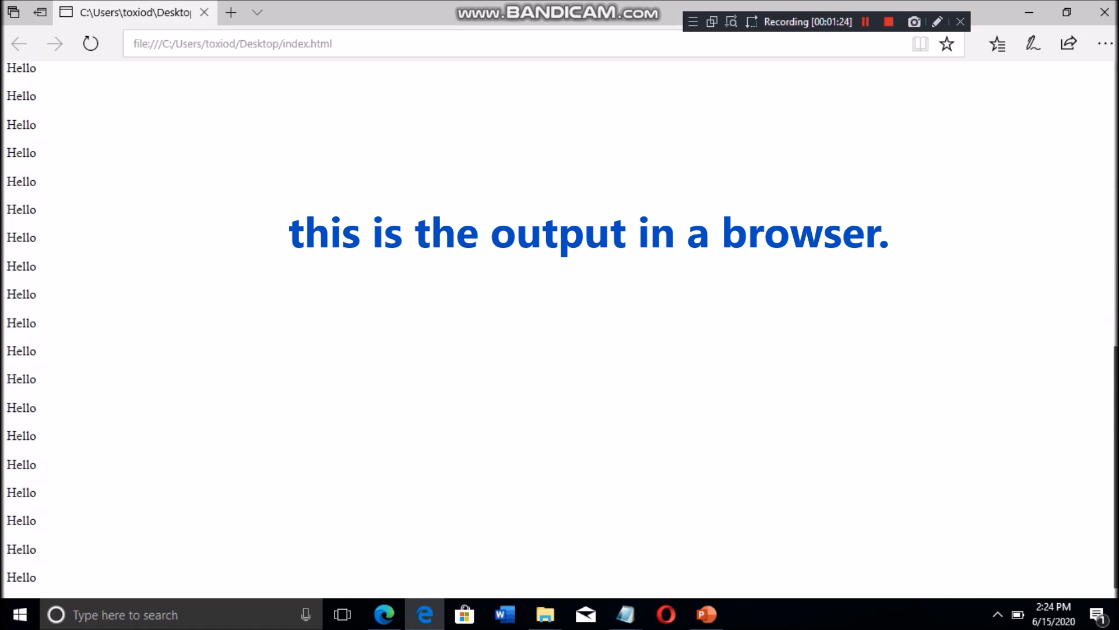
scroll(down, 3)
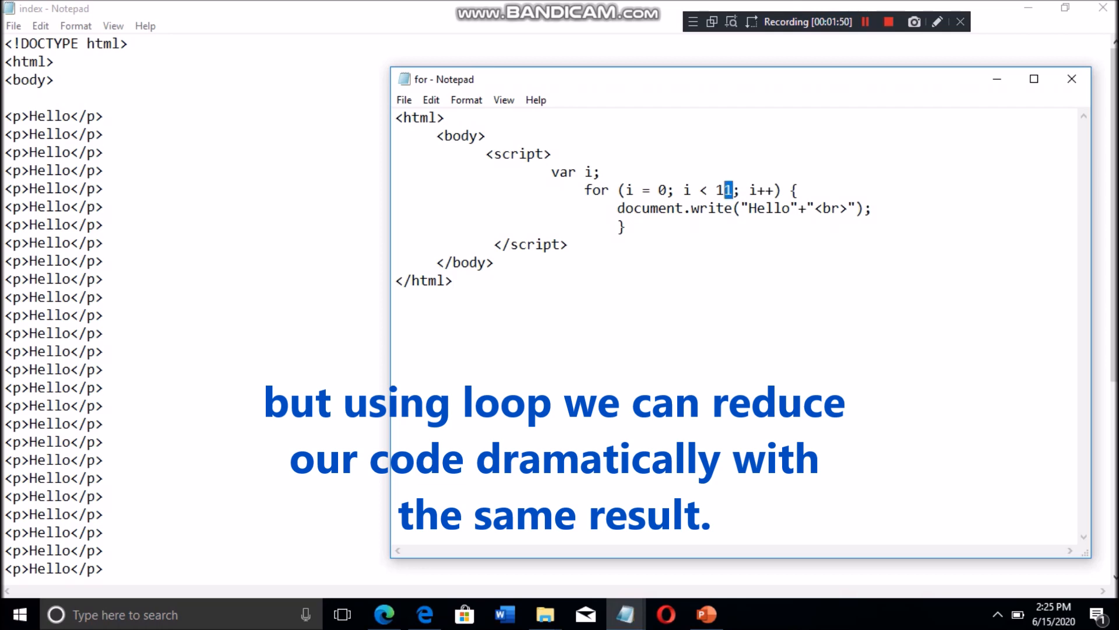
Change the for-loop limit from 11 to 20 and check the document.write line
double_click(725, 190)
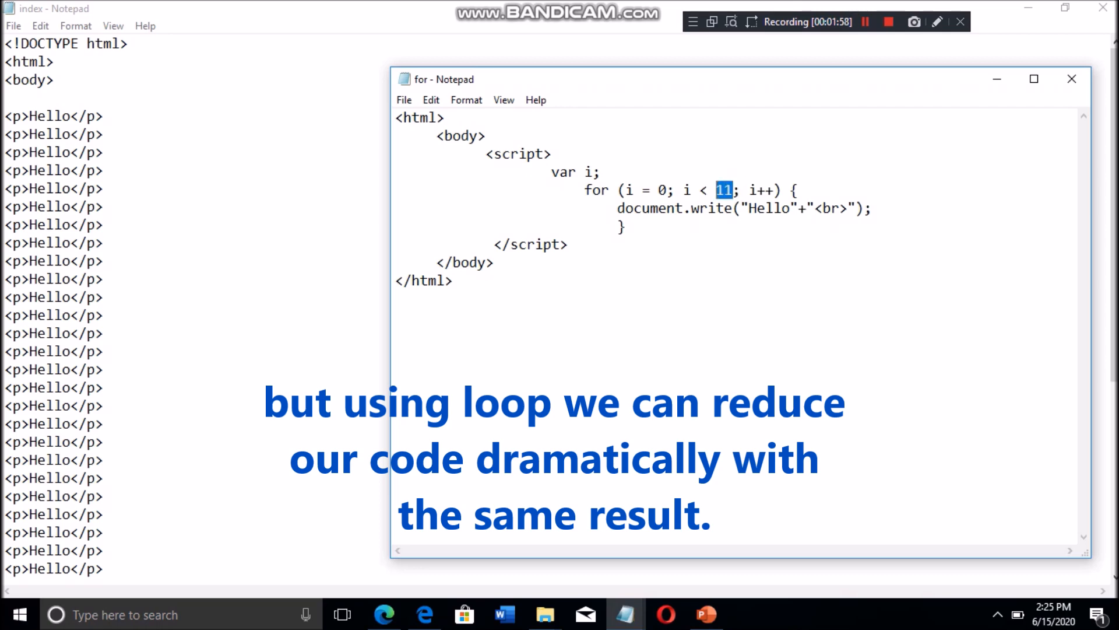
text(20)
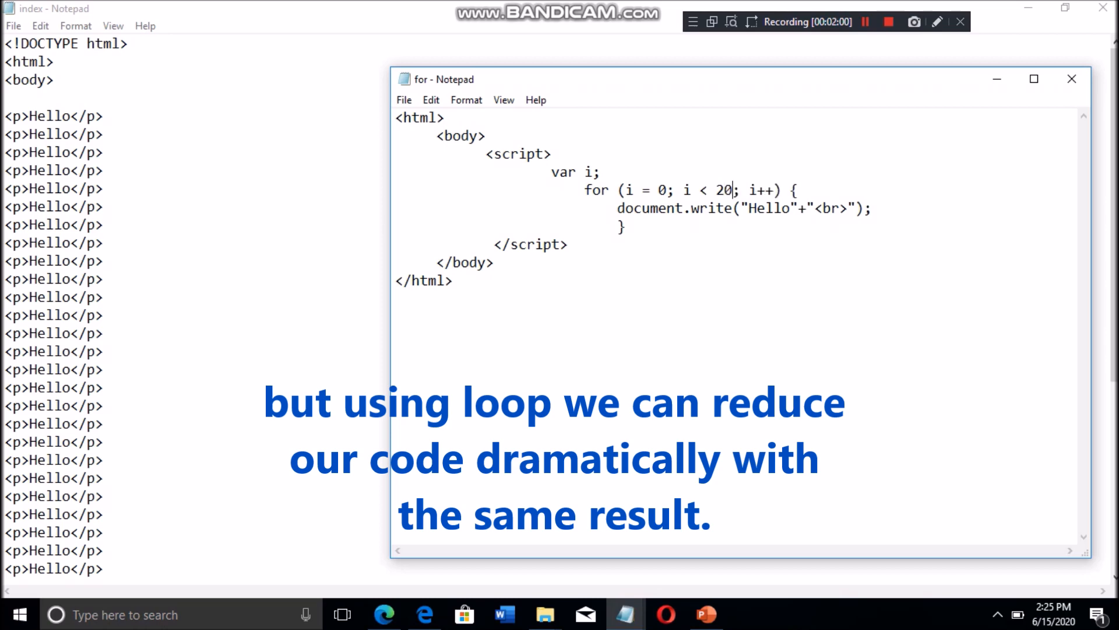
double_click(770, 209)
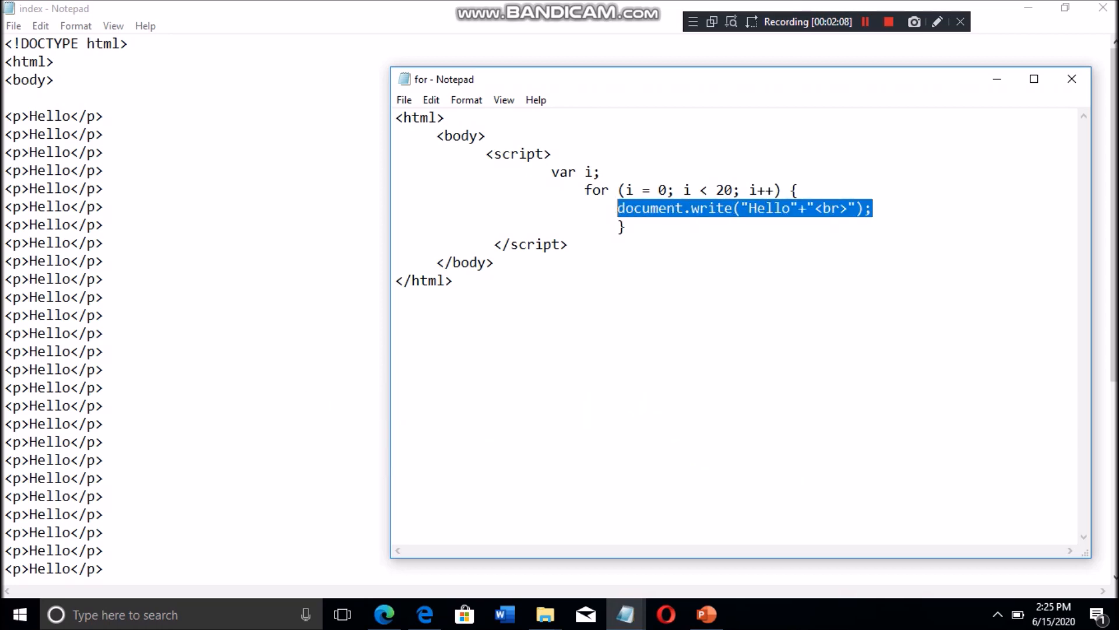
click(786, 208)
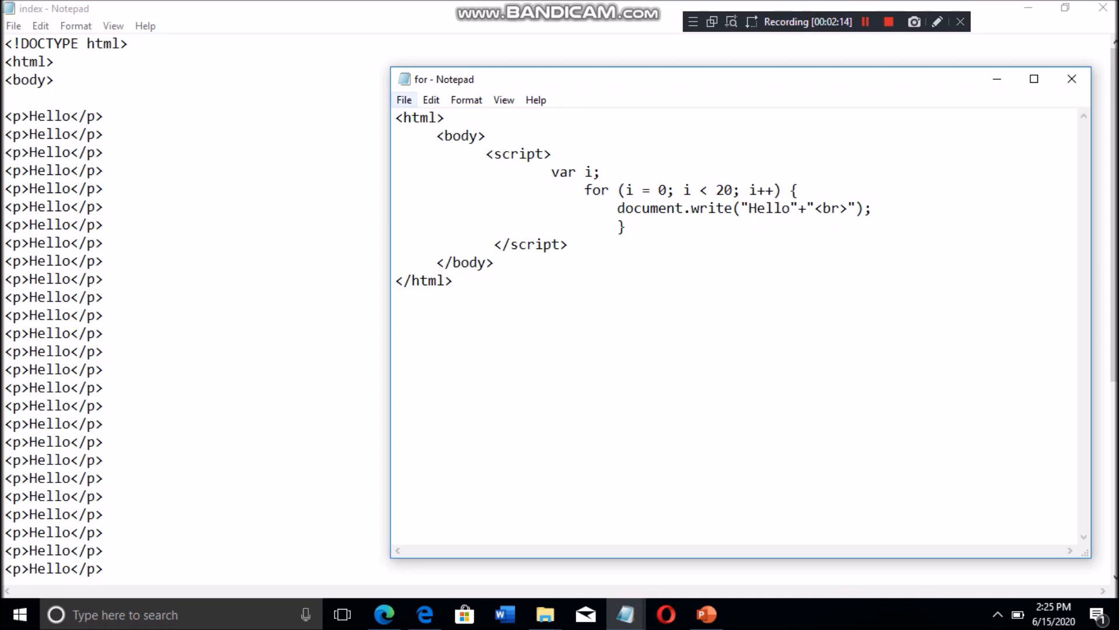
Save the for-loop page via Save As as loop.html on the Desktop
click(404, 100)
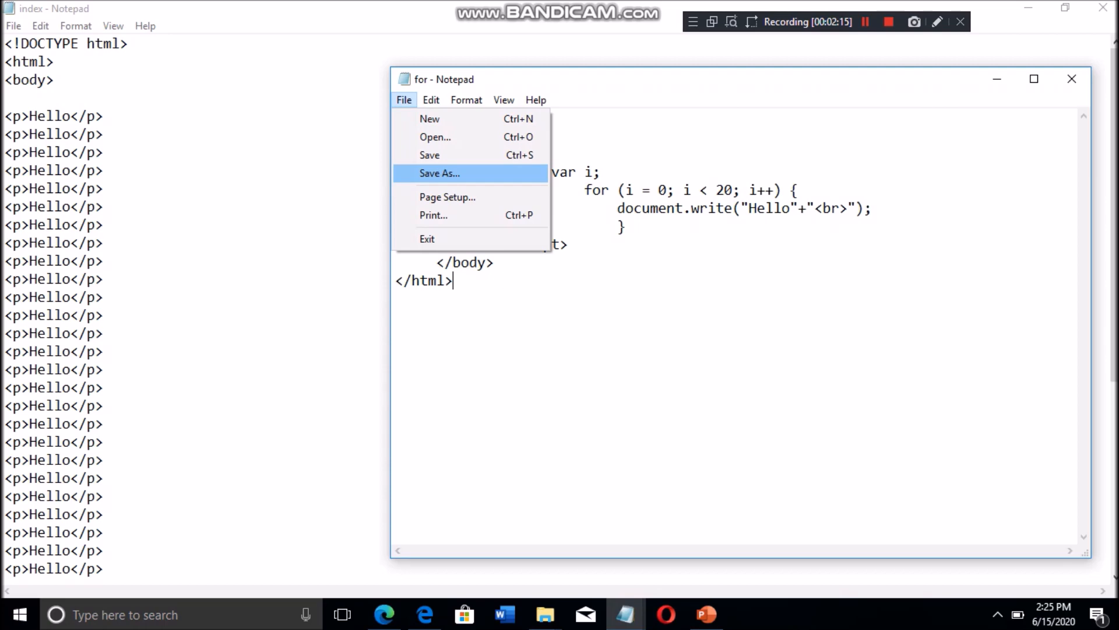
click(439, 173)
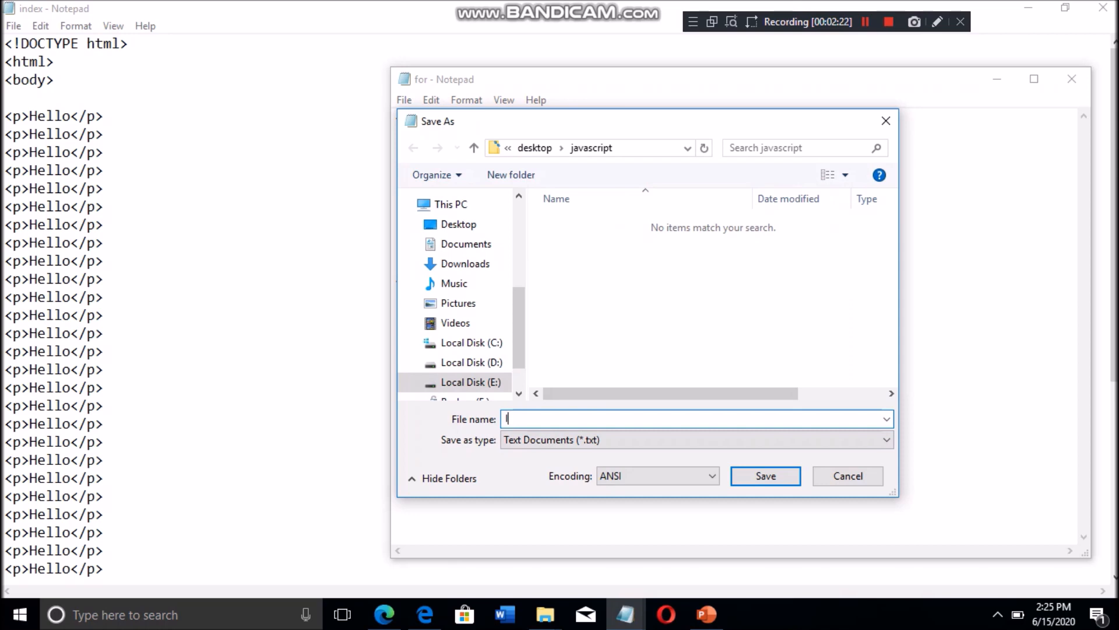
text(loop)
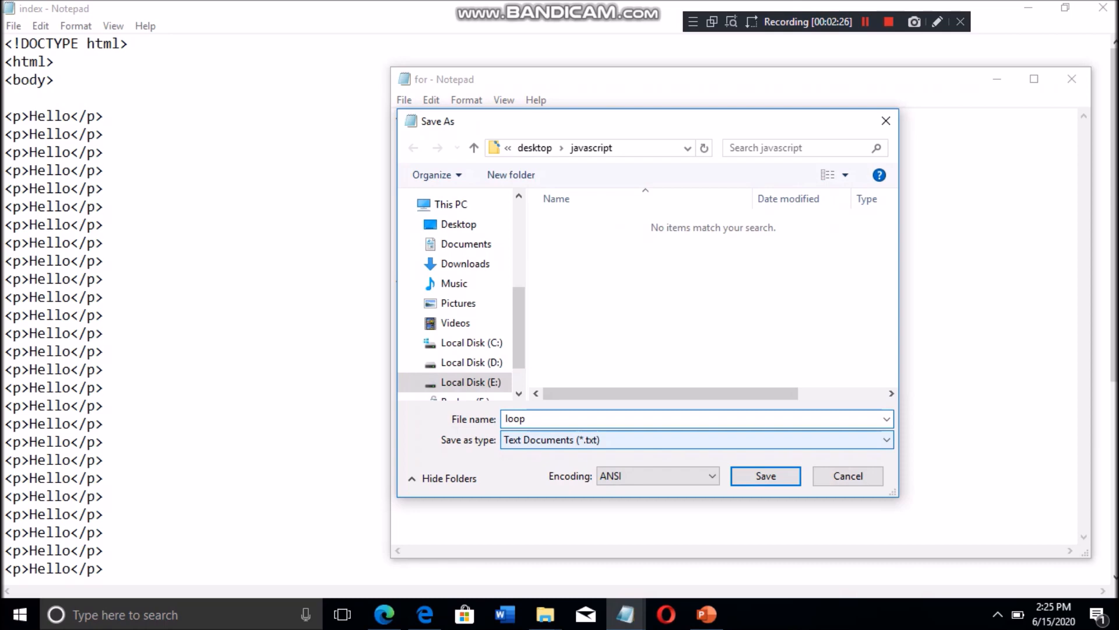
text(.)
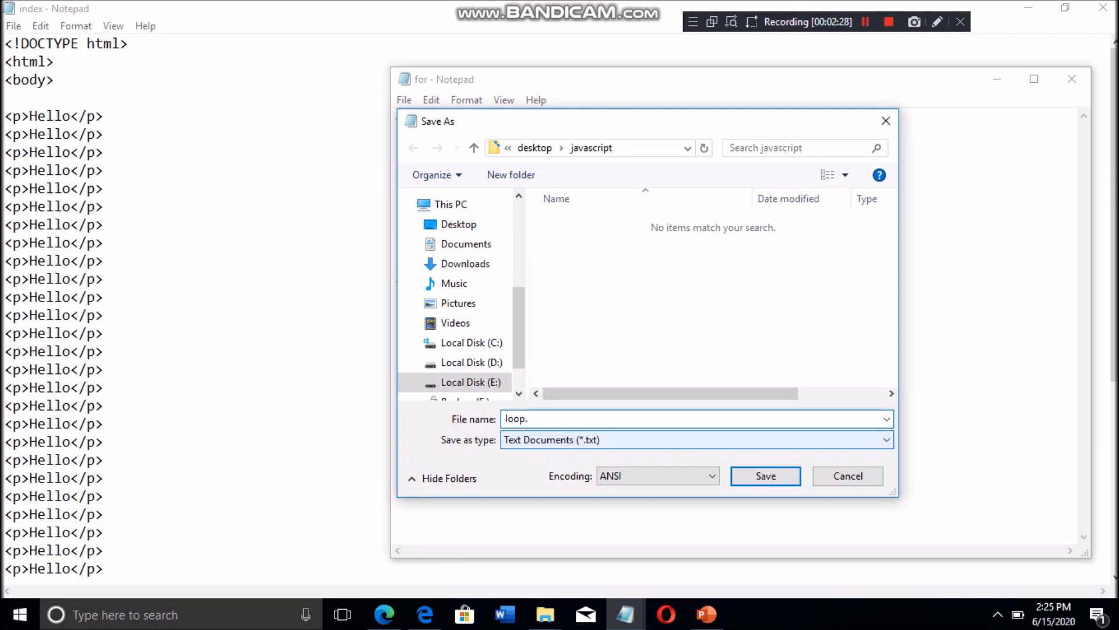
text(html)
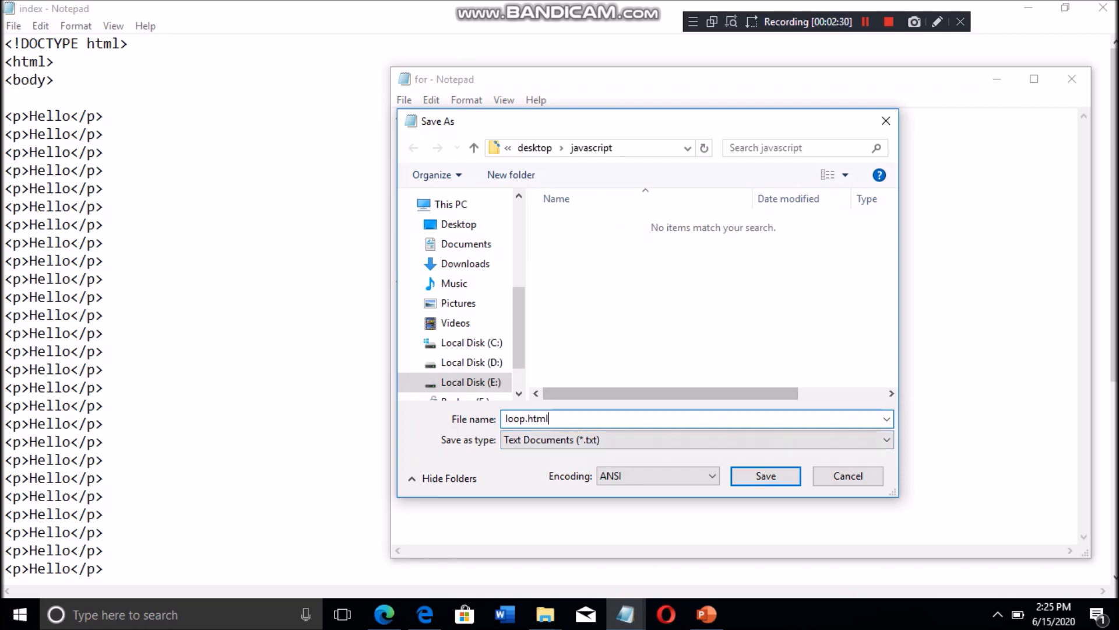
click(457, 224)
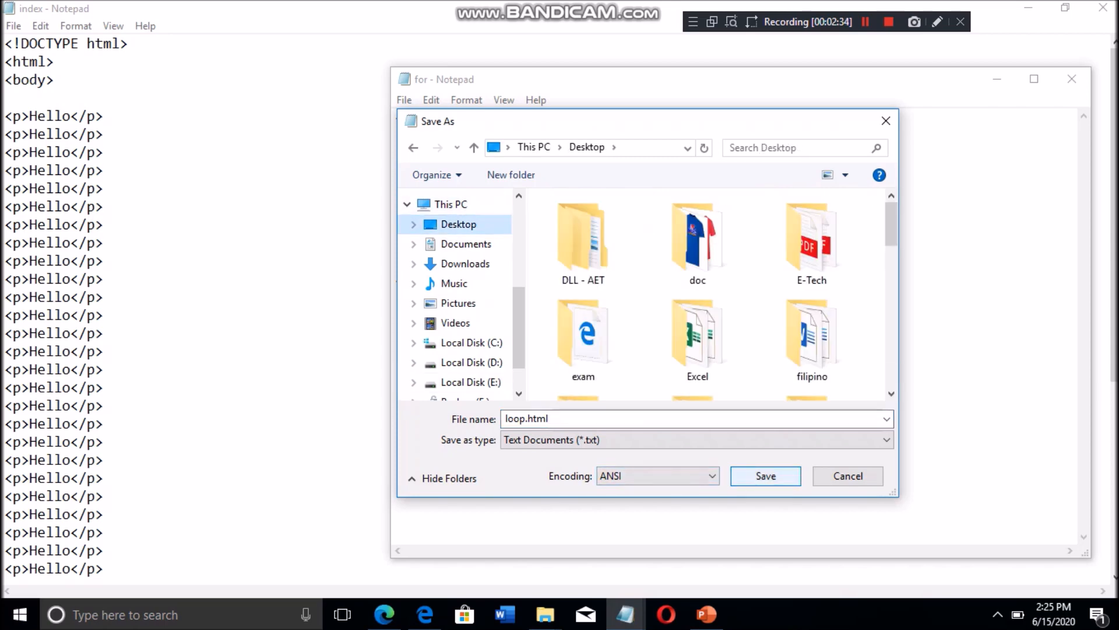
click(765, 476)
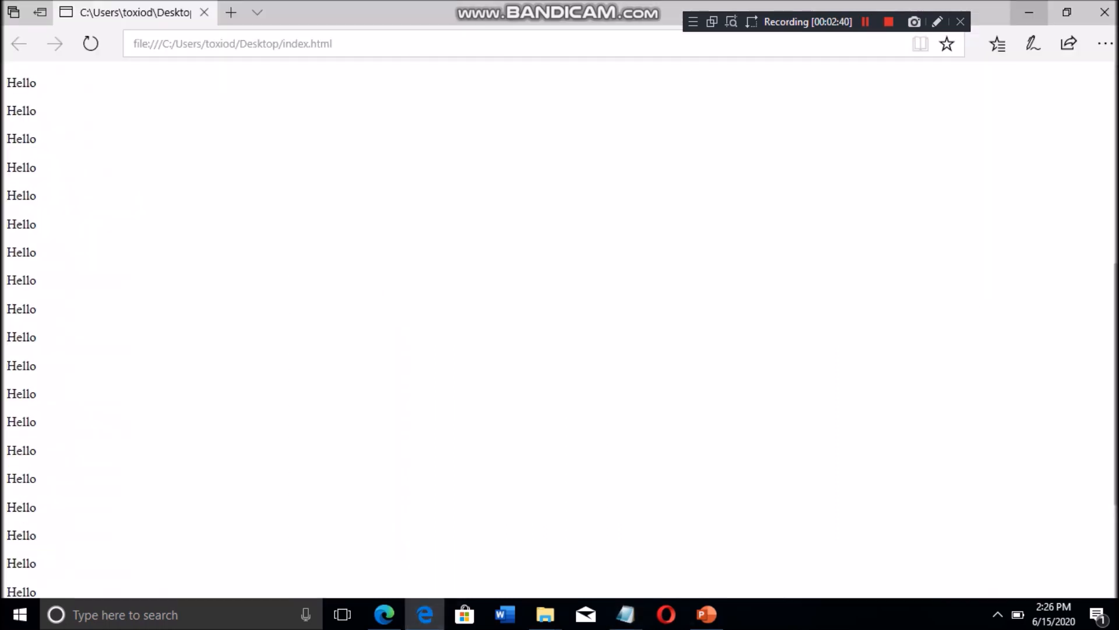
Minimize Edge and launch loop.html from the desktop in the browser
click(1033, 12)
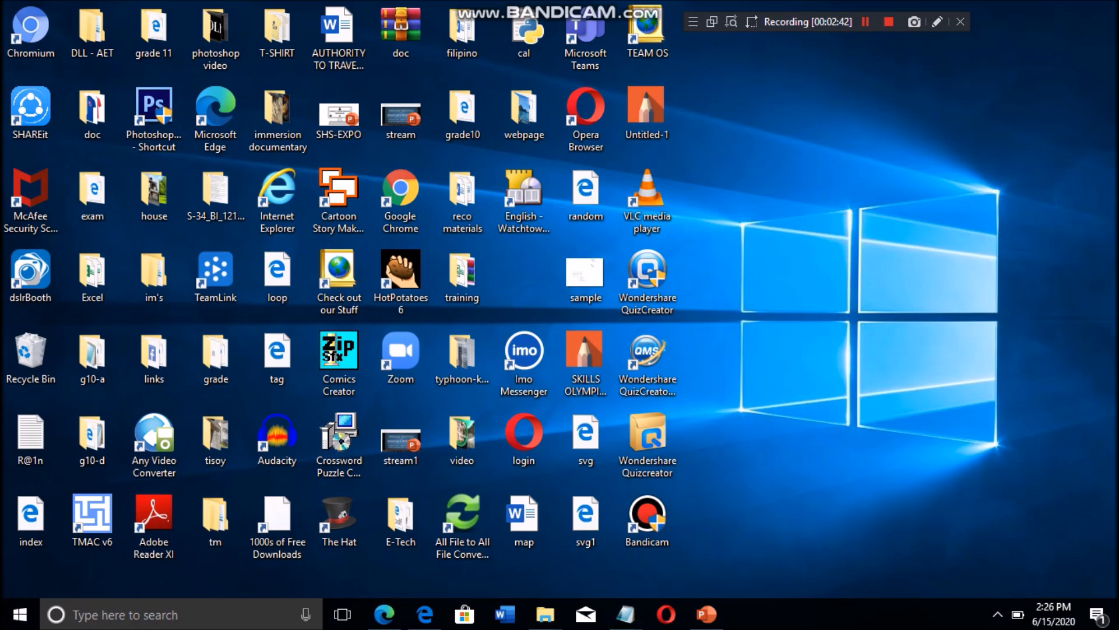
click(31, 518)
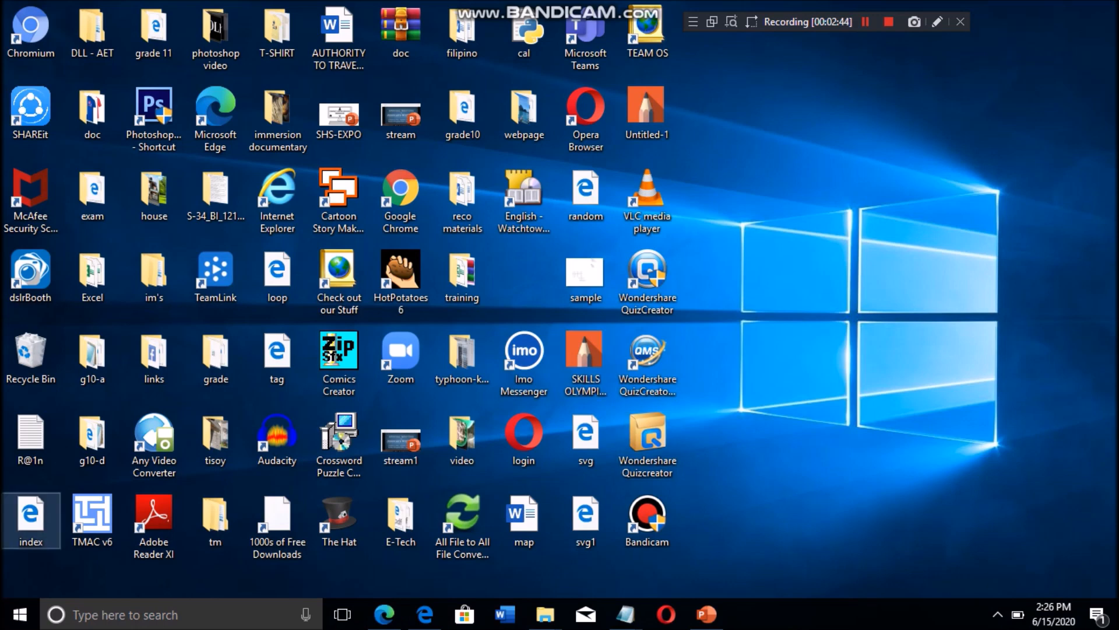
mouse_move(89, 435)
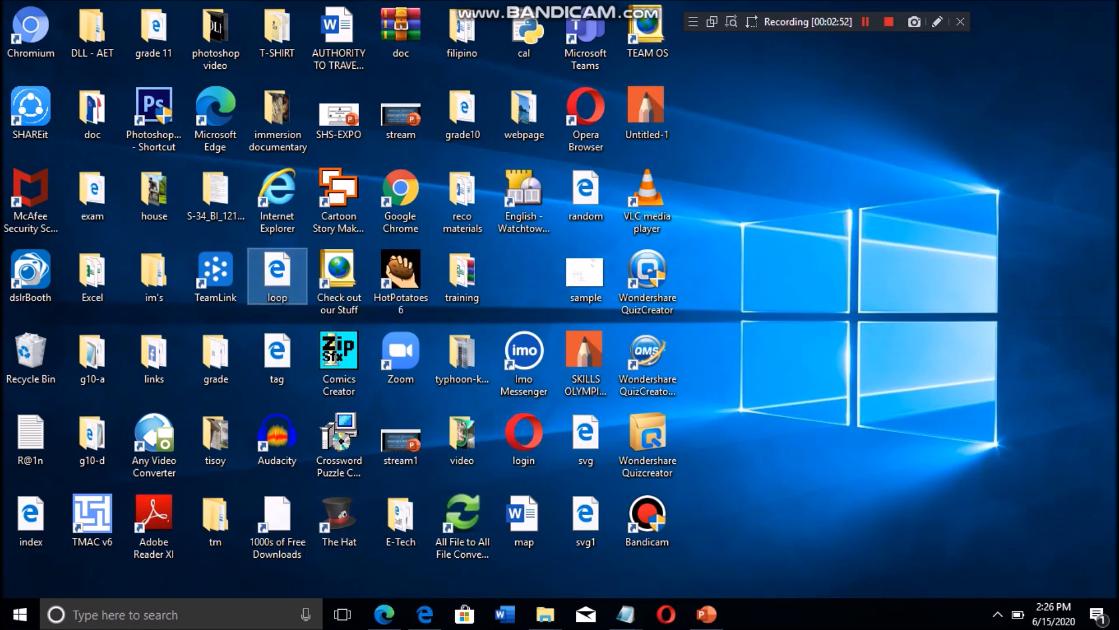
double_click(277, 269)
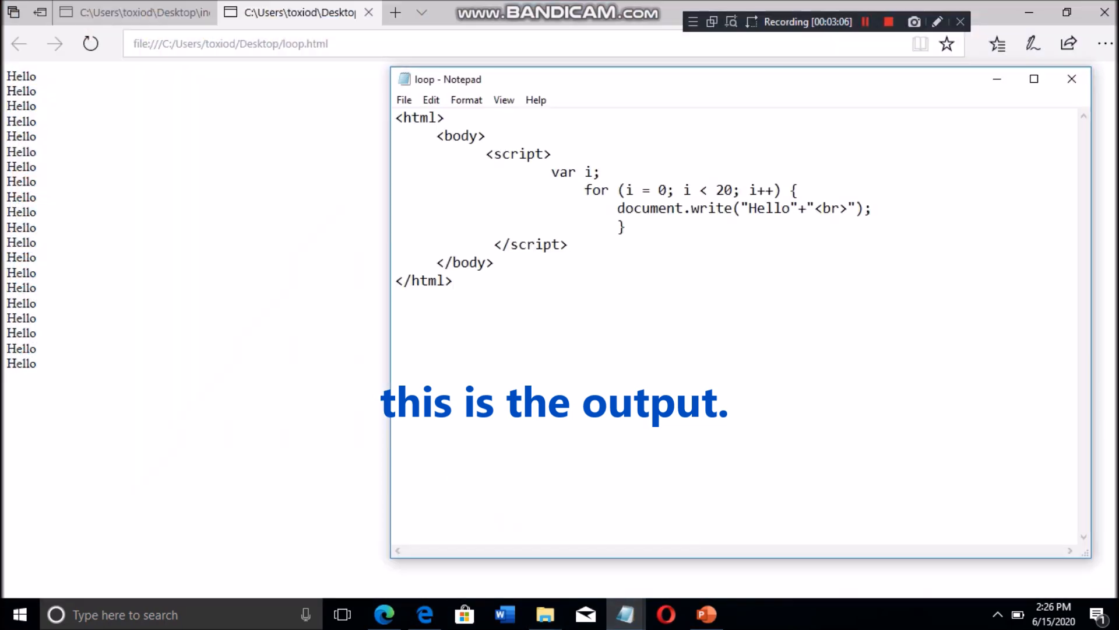
drag(584, 190, 625, 227)
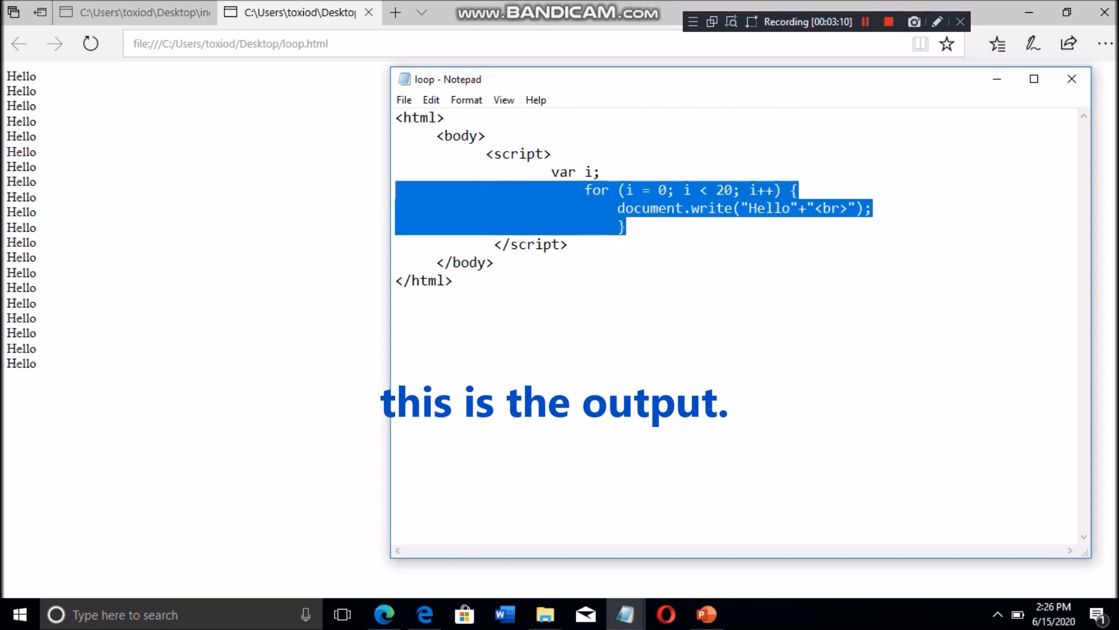